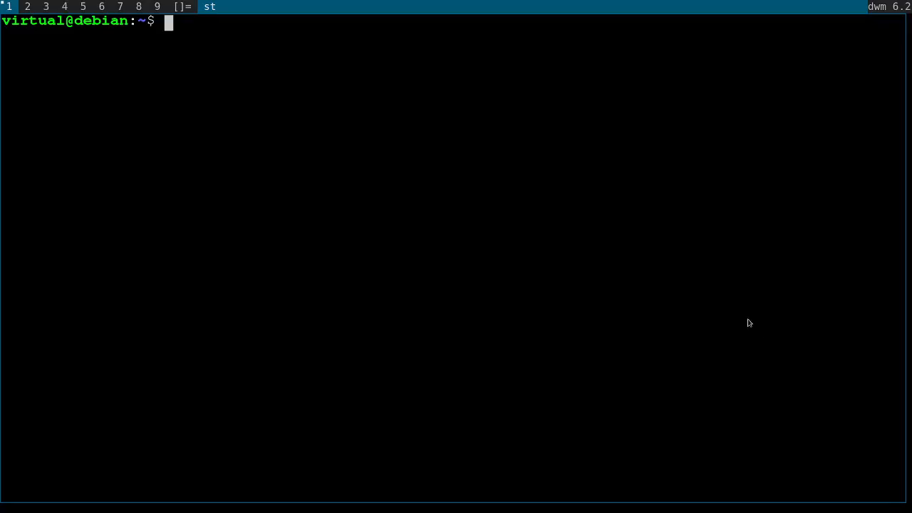
mouse_move(708, 293)
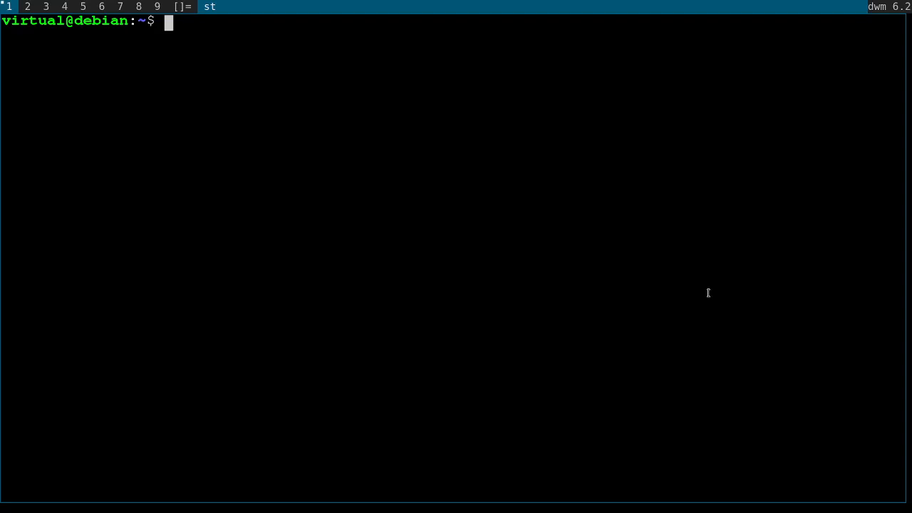
Start typing the xsetroot command ('xs') at the st prompt
type("xs")
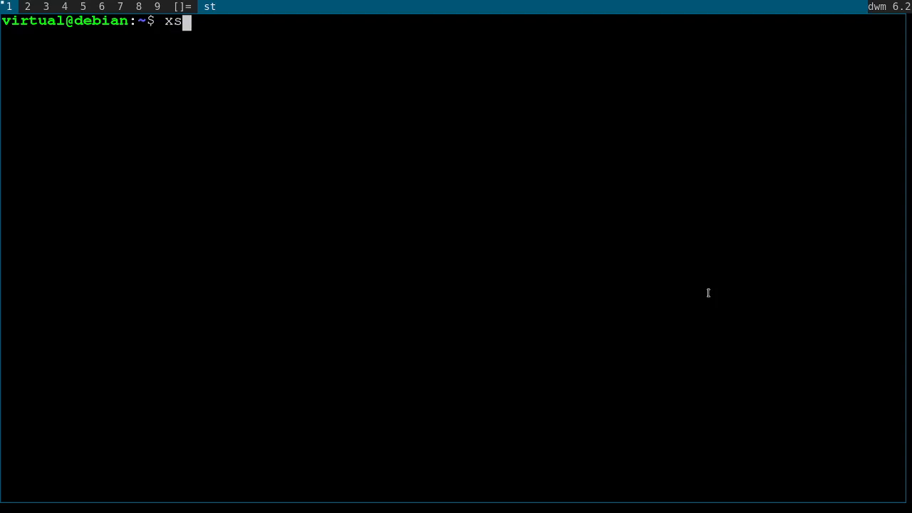
Run xsetroot -name "status bar text" so dwm's bar shows that text
type("etroot -")
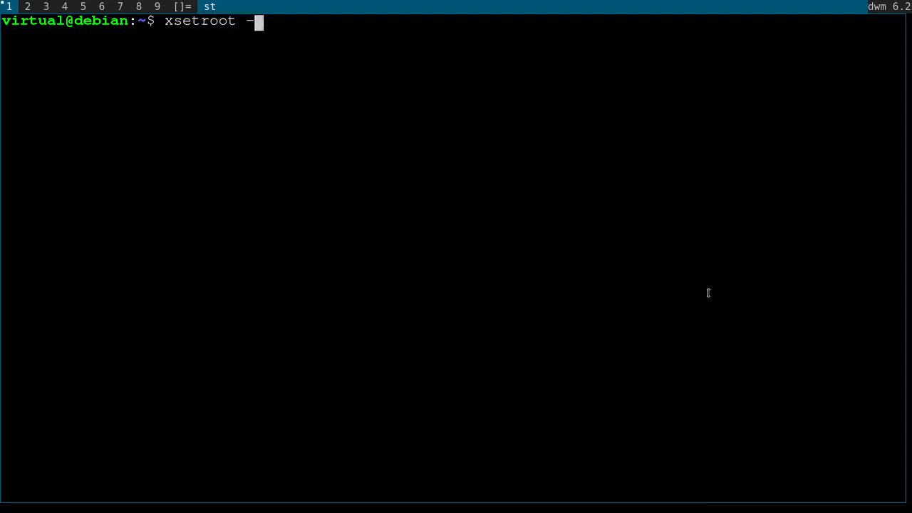
type("name \"")
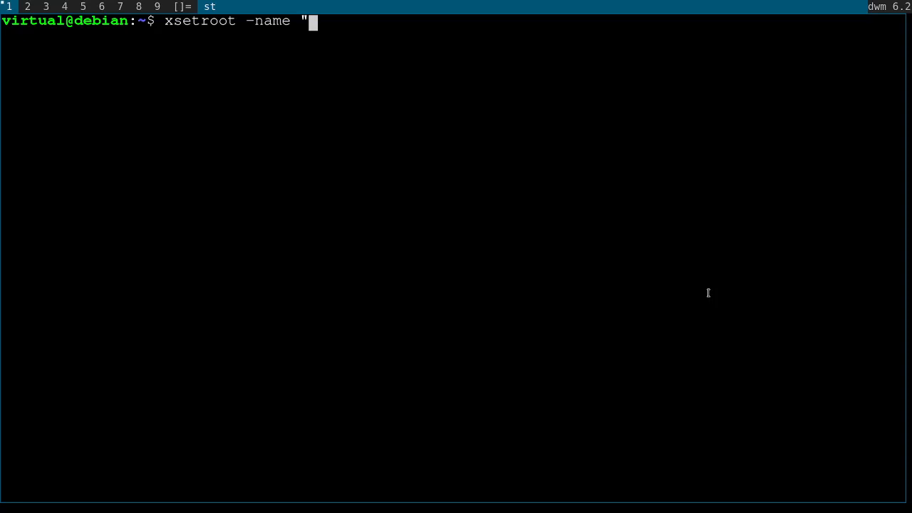
type("status bar text")
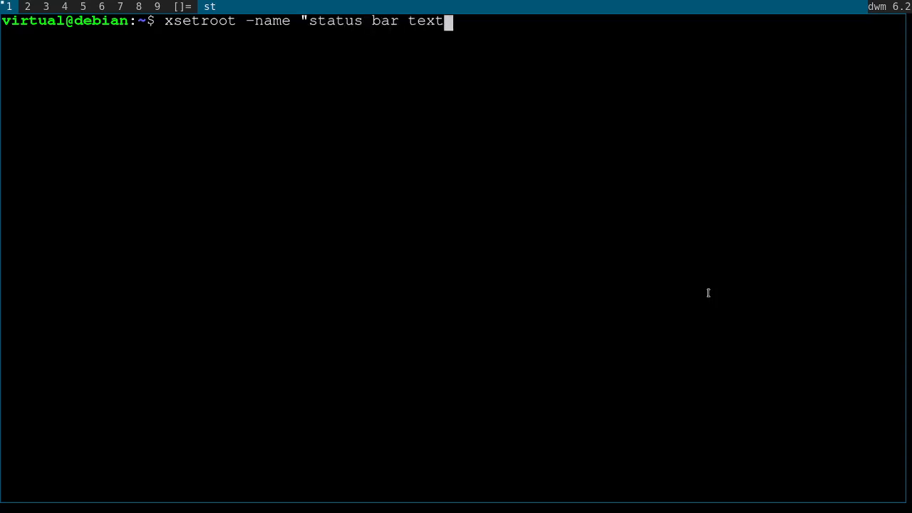
key("Return")
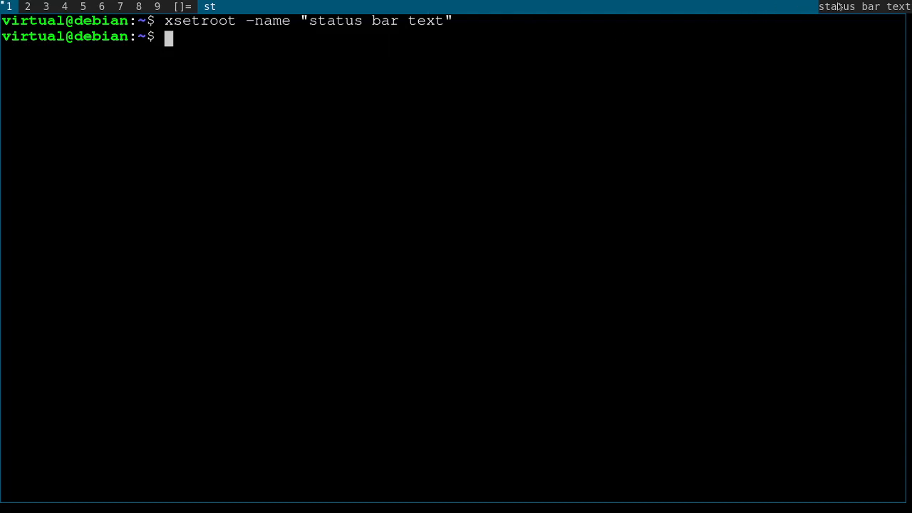
mouse_move(702, 66)
type("date")
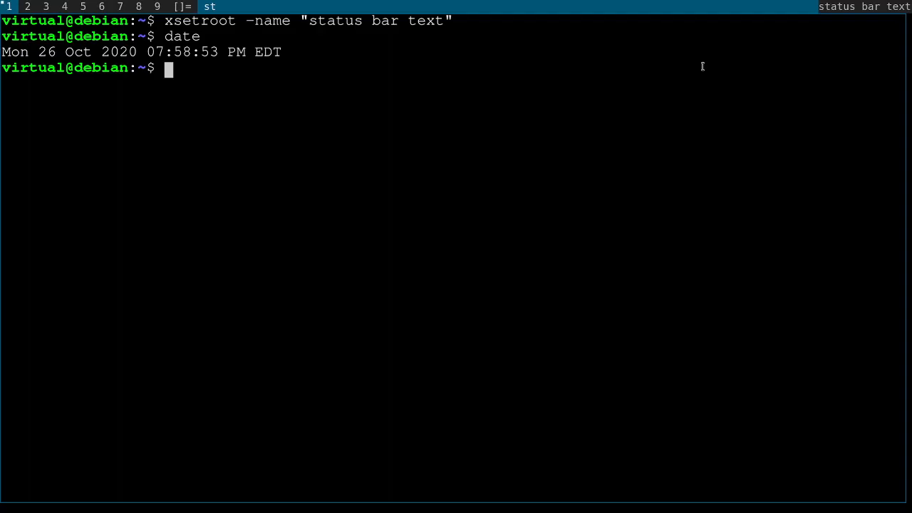
Run xsetroot -name "$(date)" and rerun it twice, showing 07:59:29 PM in the bar
type("xsetroot")
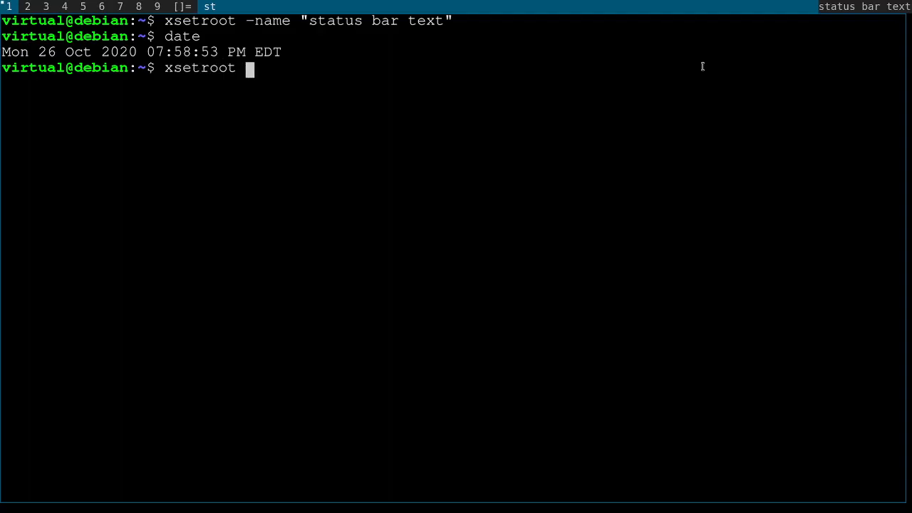
type("-name")
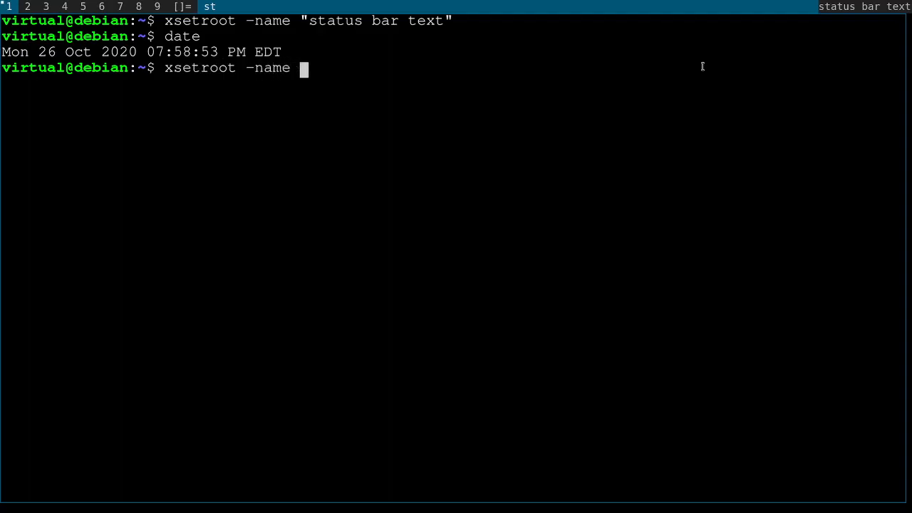
type("\"$")
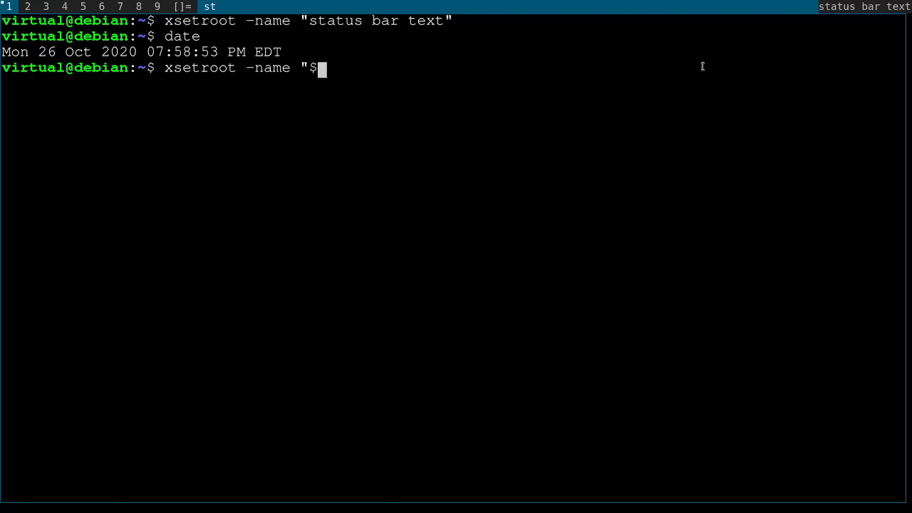
type("(dd")
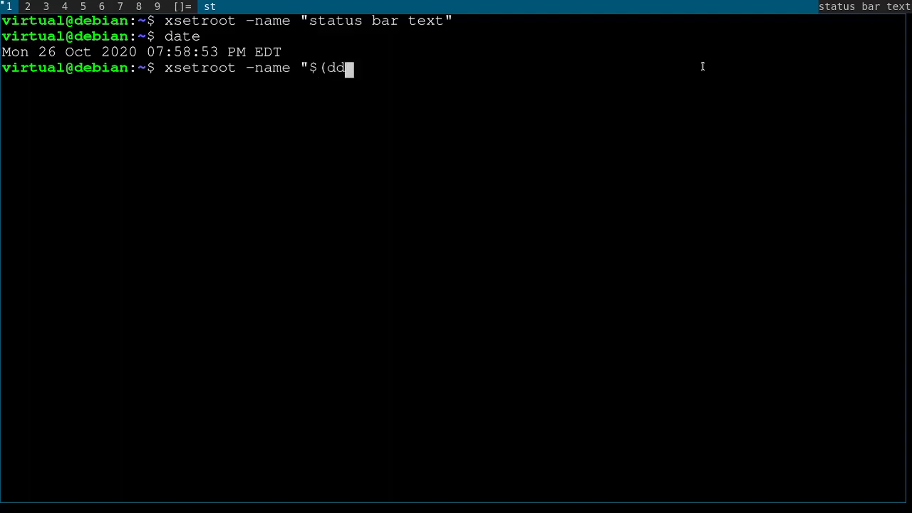
type("ate)")
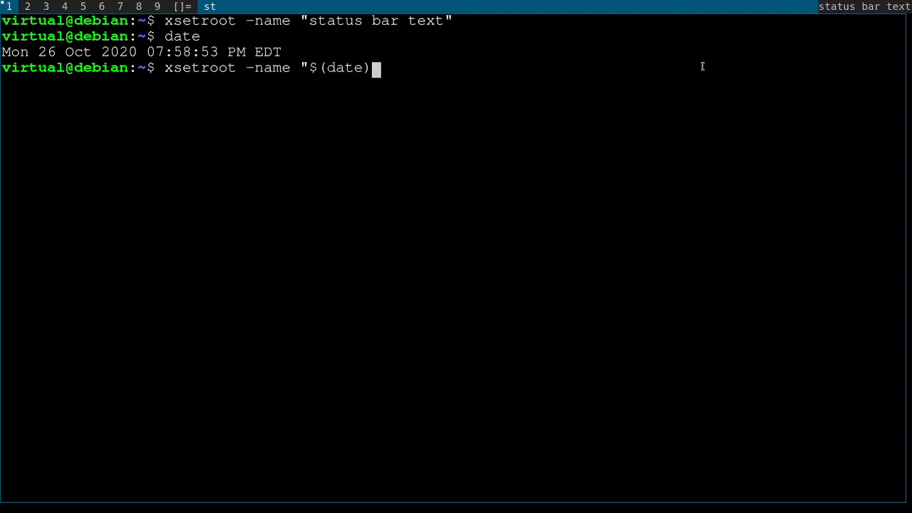
key("Return")
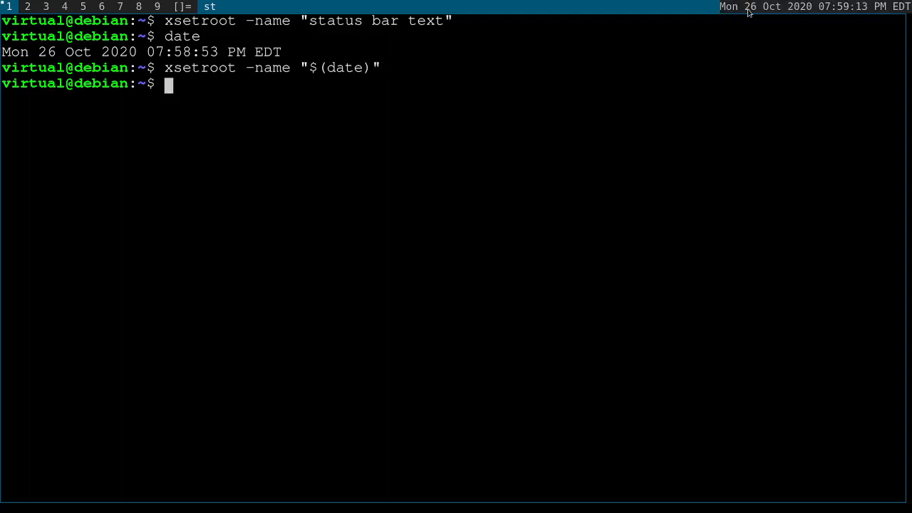
mouse_move(736, 54)
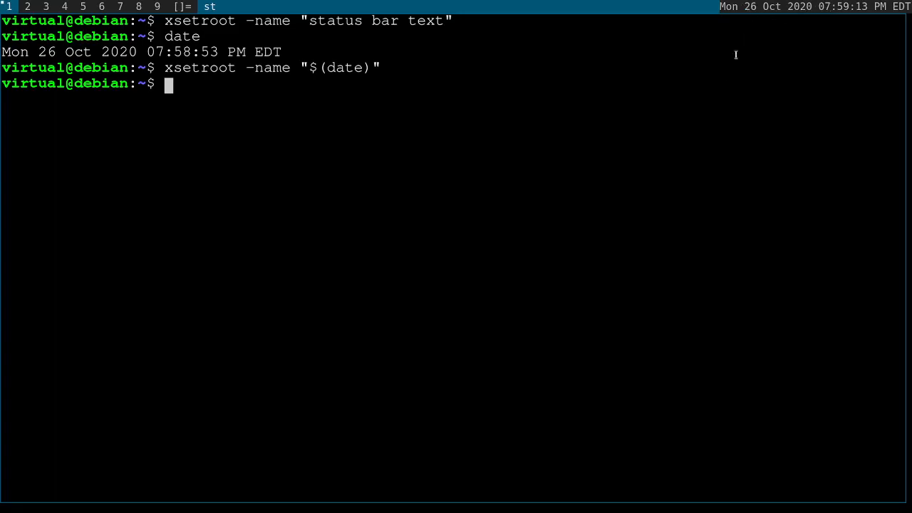
mouse_move(724, 77)
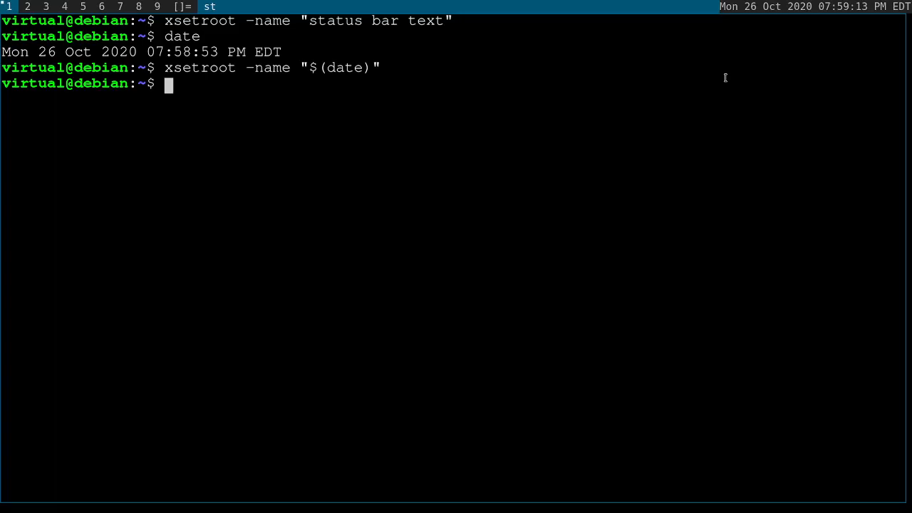
key("Return")
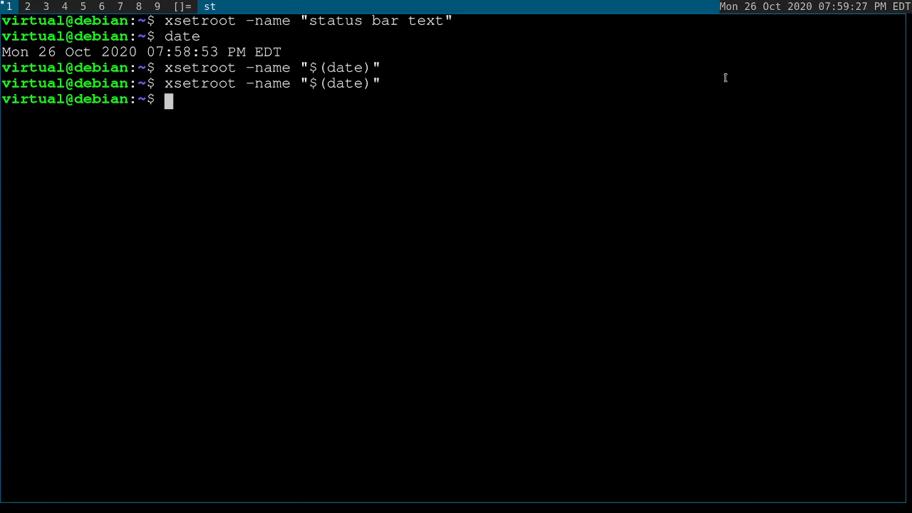
key("Return")
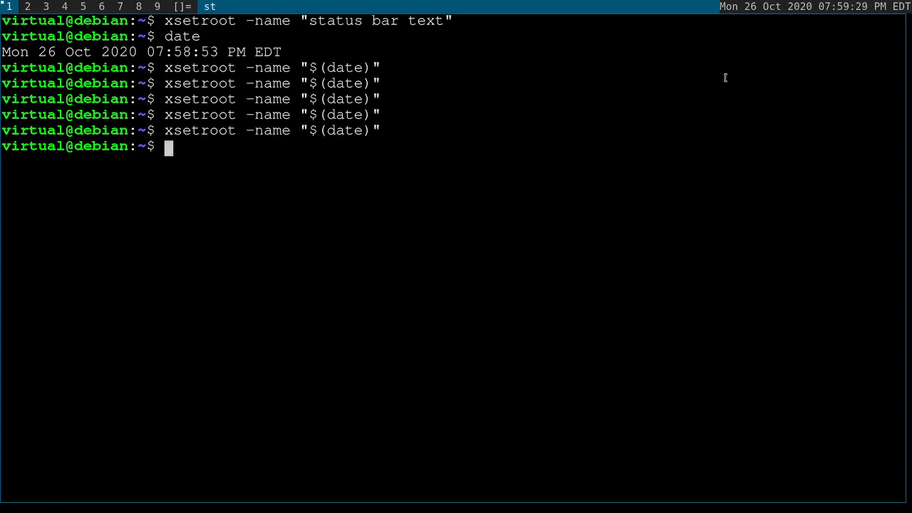
Open statusbar.sh in vim
type("vi")
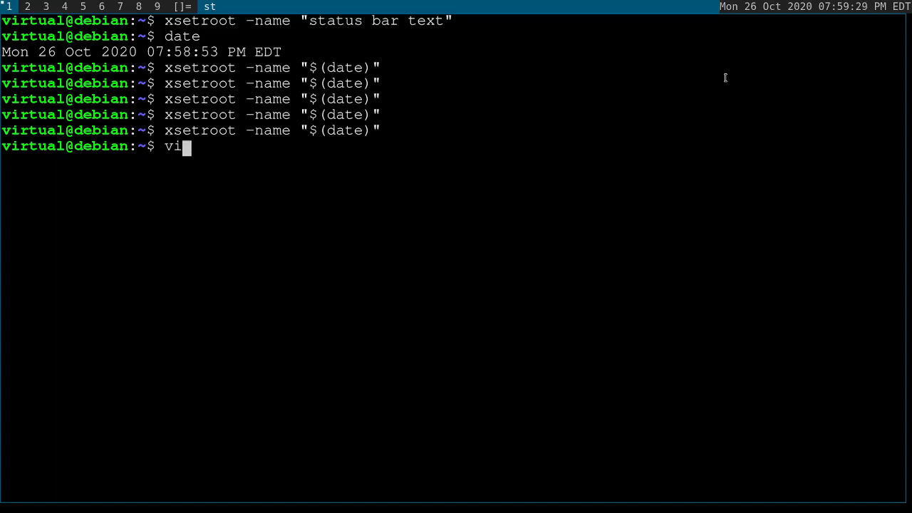
type("m statusbar.sh")
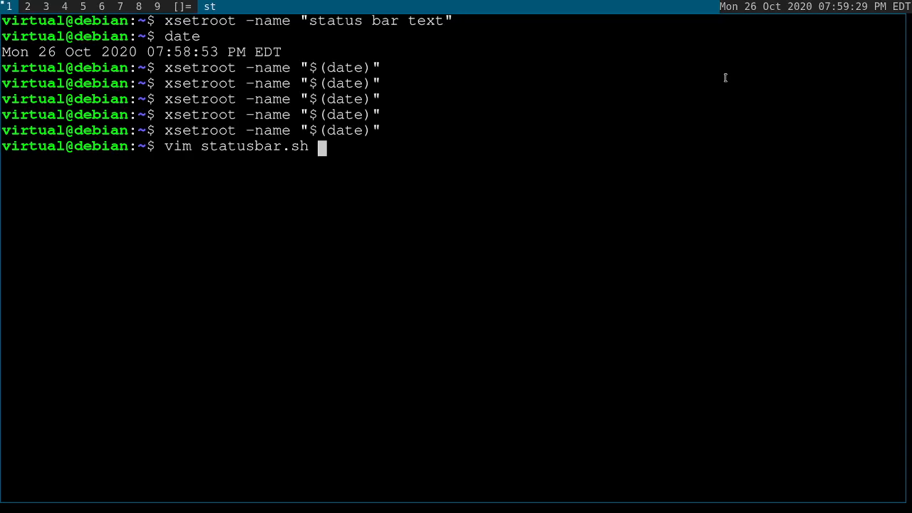
key("Return")
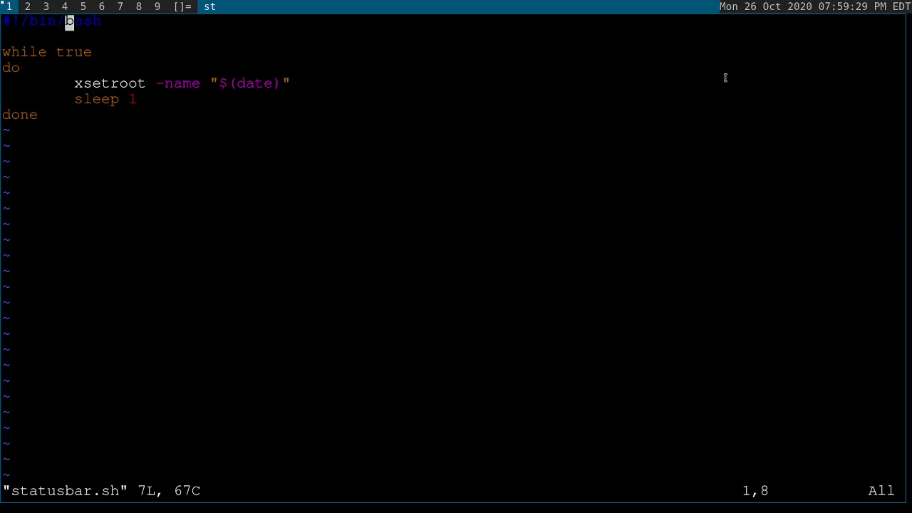
Save the while-true loop of xsetroot -name "$(date)" and sleep 1 with :wq
key("A")
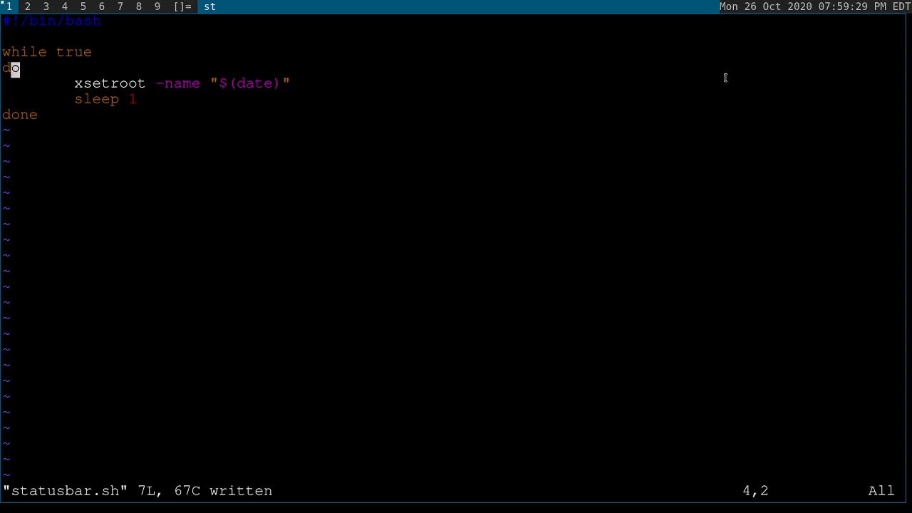
key("j")
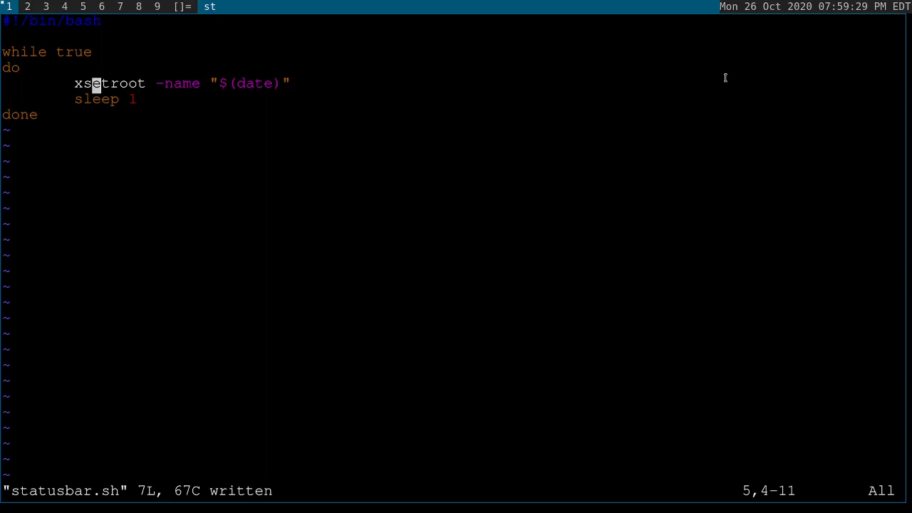
key("j")
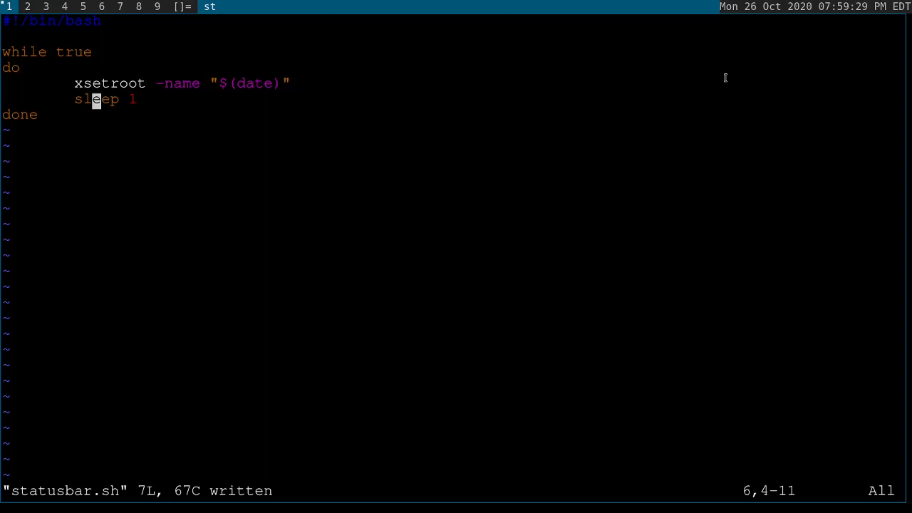
key("Up")
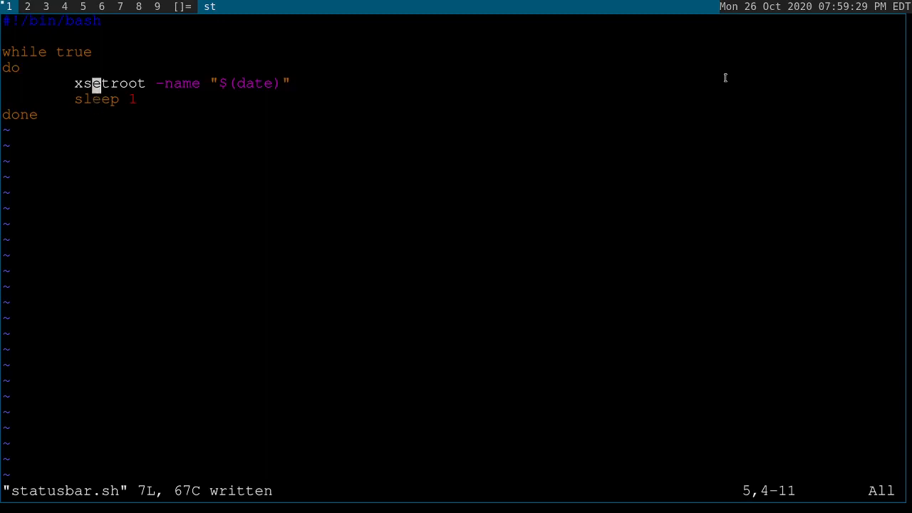
key("j")
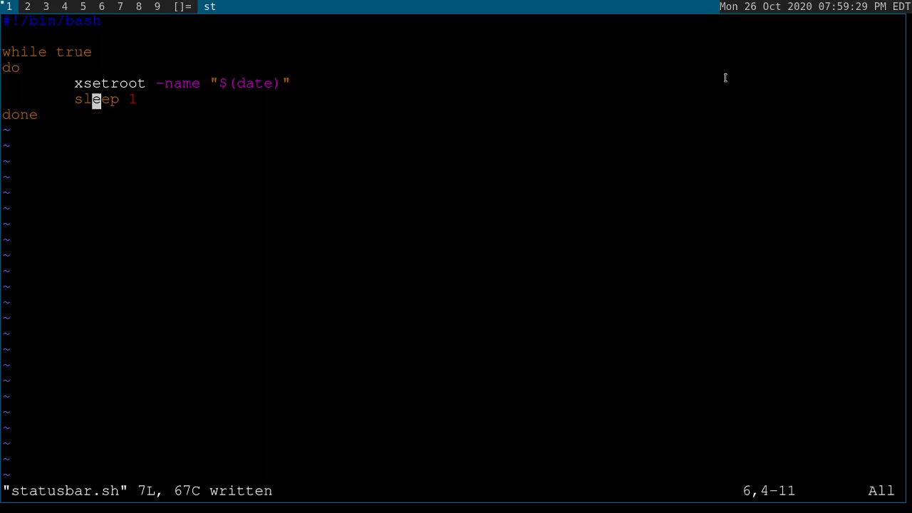
type(":wq")
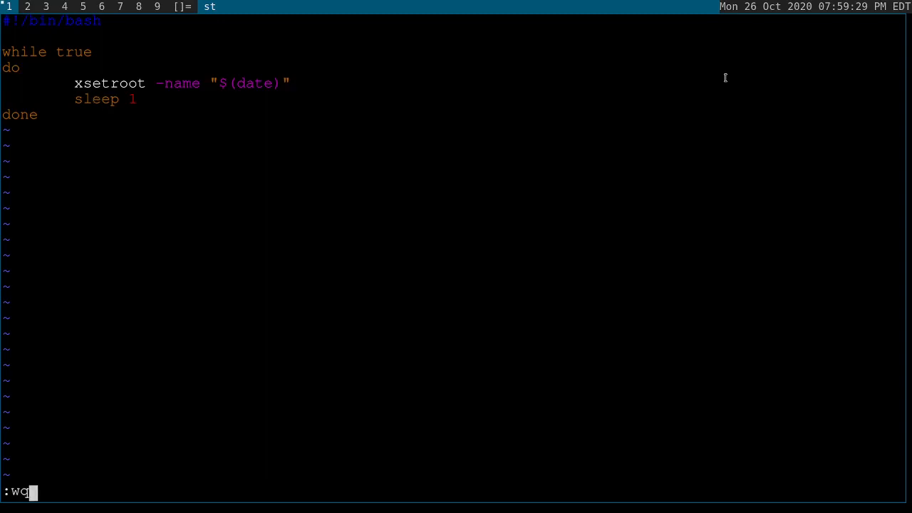
key("Return")
type("./statusbar.sh")
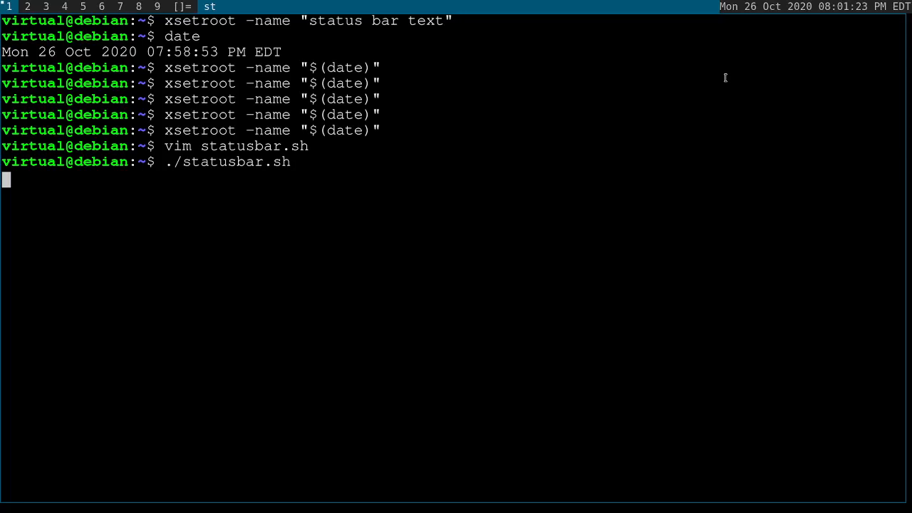
Stop statusbar.sh, type startx, and switch to the empty workspace 9
type("startx")
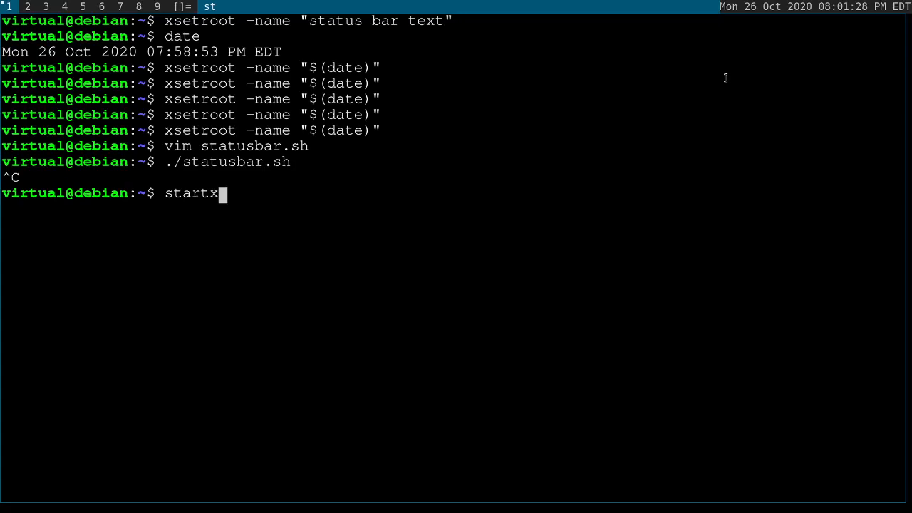
key("Return")
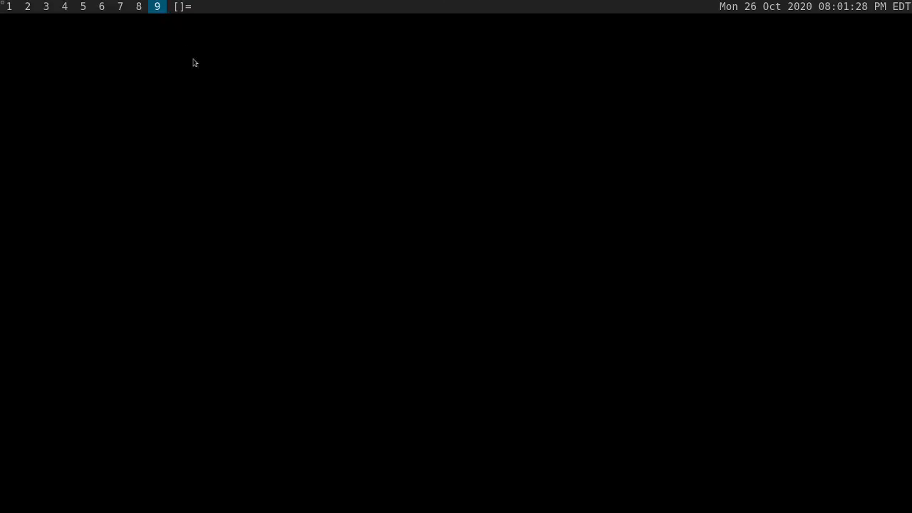
mouse_move(209, 79)
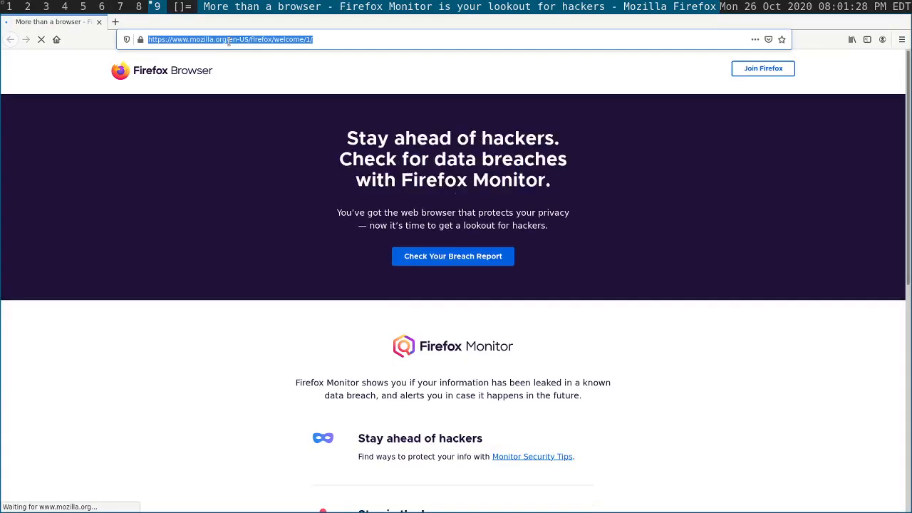
Load dwm.suckless.org/patches/autostart/ and highlight the Description's autostart script paths
type("dwm.suckless.org/patches/autostart/")
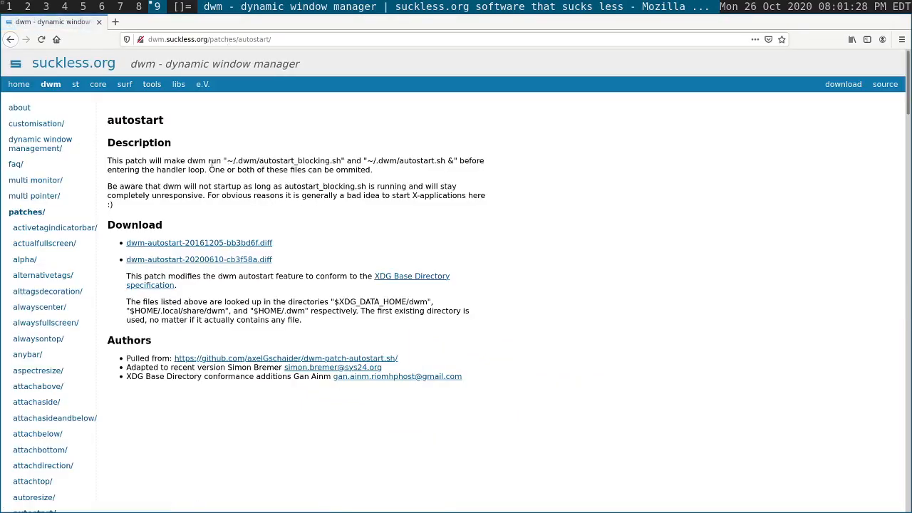
left_click_drag(145, 160, 233, 160)
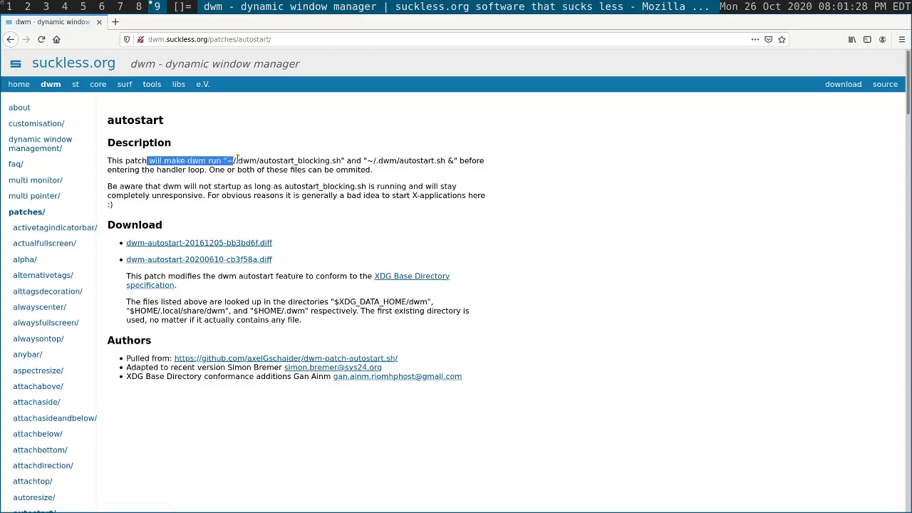
left_click(267, 165)
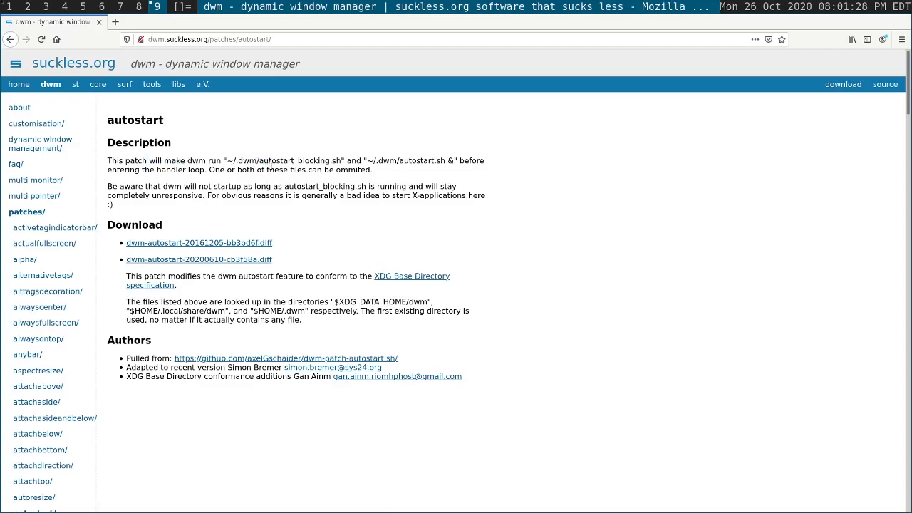
mouse_move(214, 156)
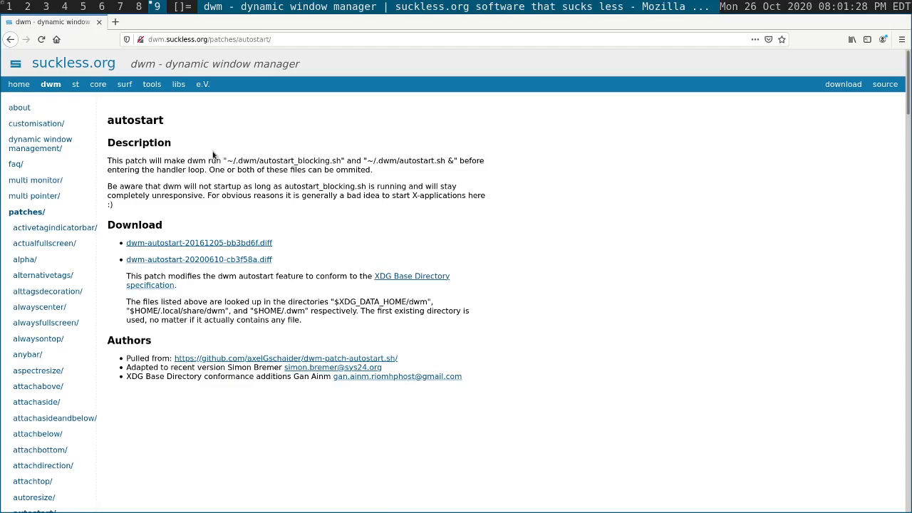
mouse_move(100, 22)
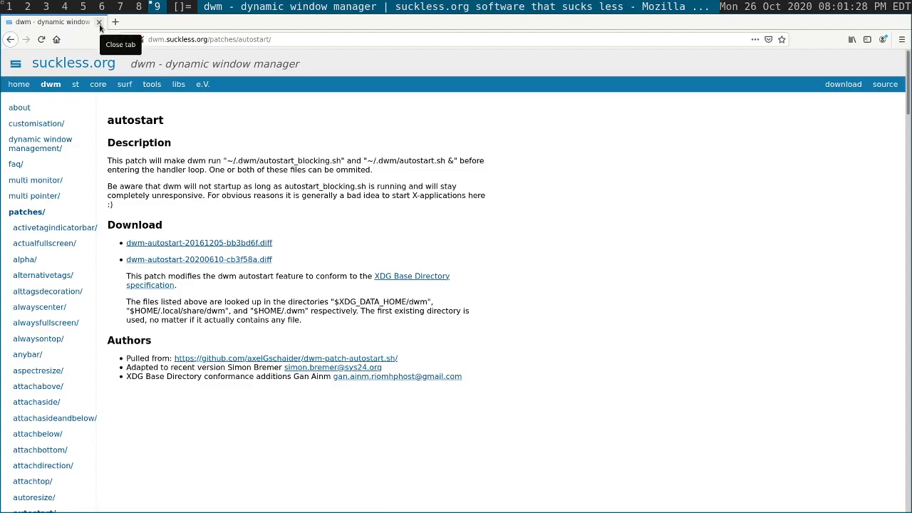
left_click_drag(246, 160, 433, 160)
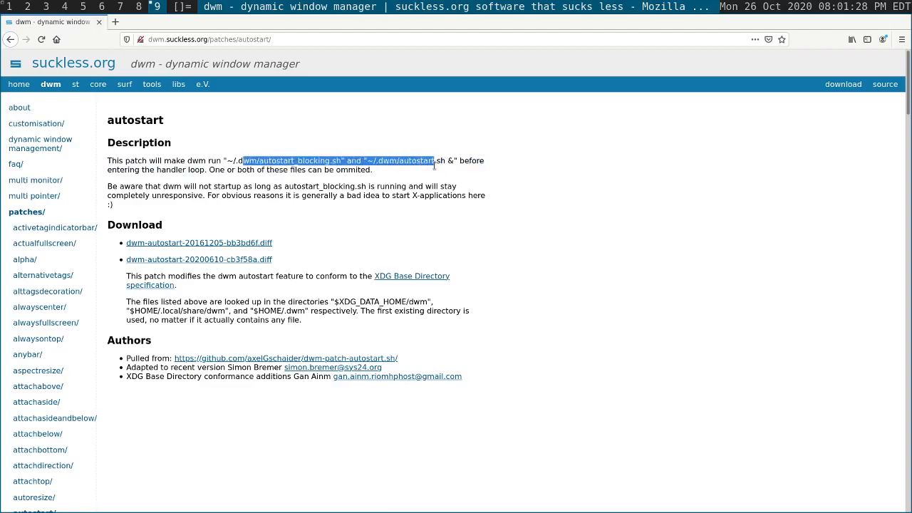
left_click(435, 163)
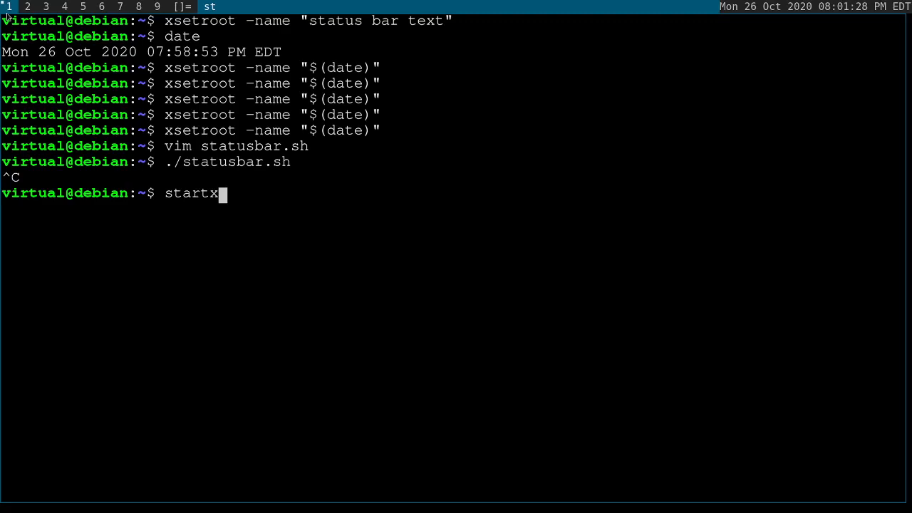
Add './statusbar.sh &' above 'exec dwm' in .xinitrc and save with :wq
type("vim .")
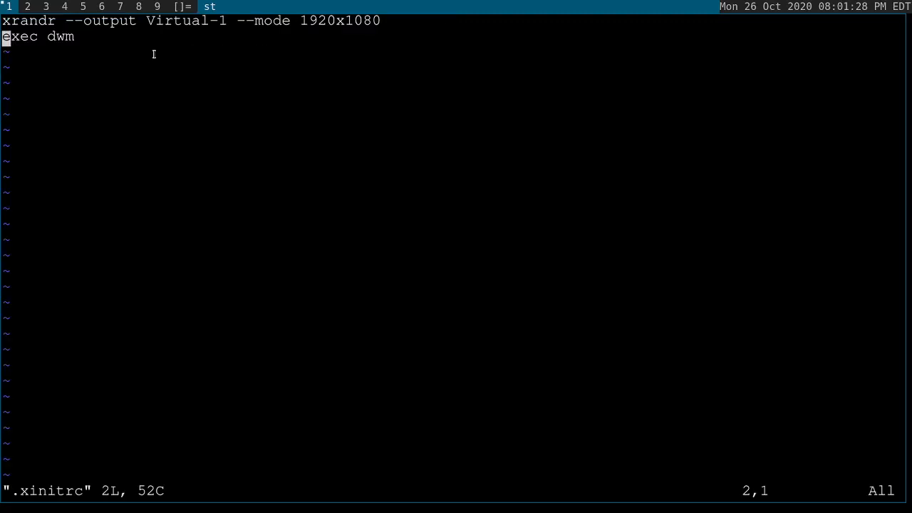
type("./s")
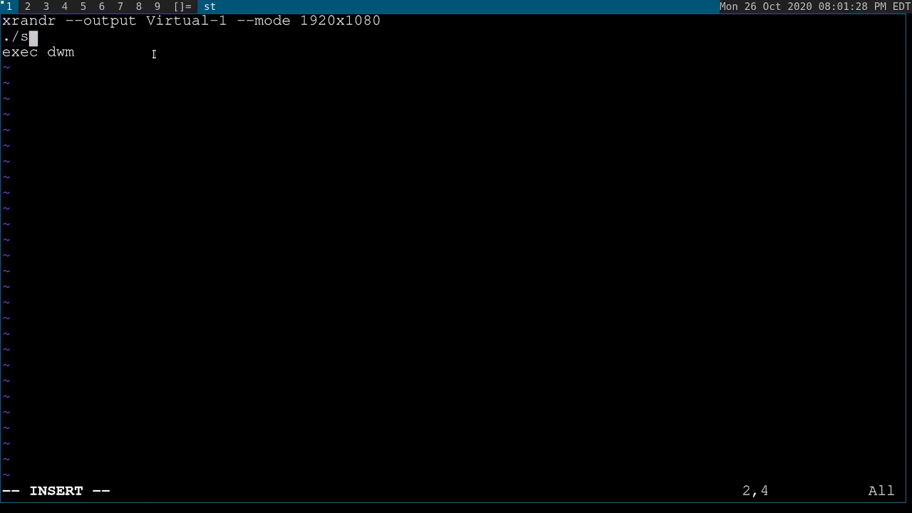
type("tatusbar.sh")
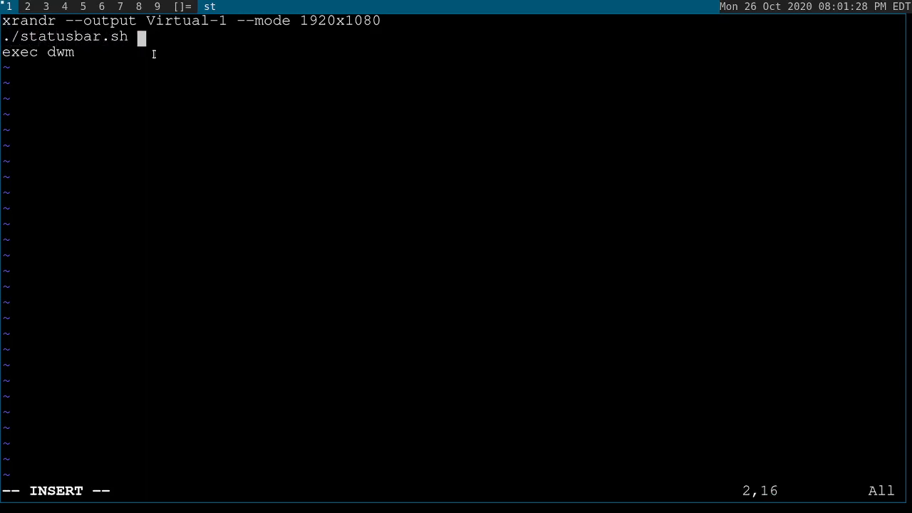
type("&")
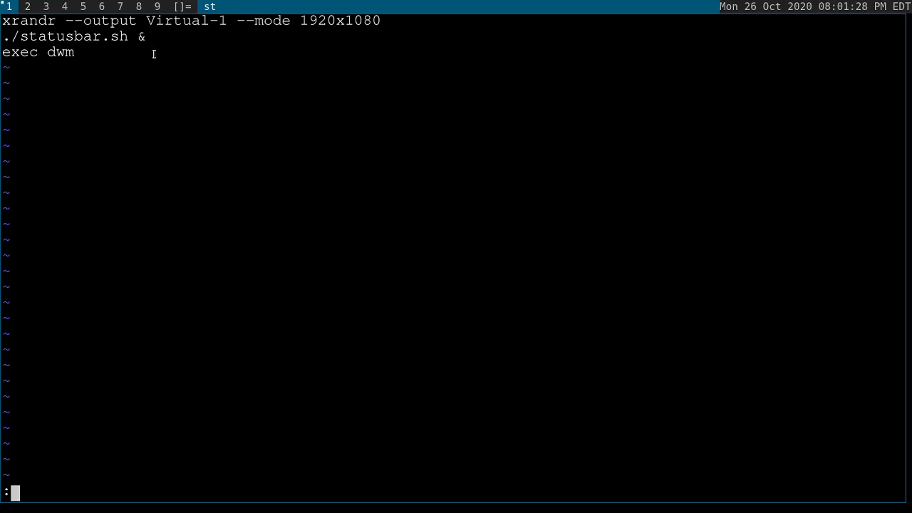
mouse_move(127, 32)
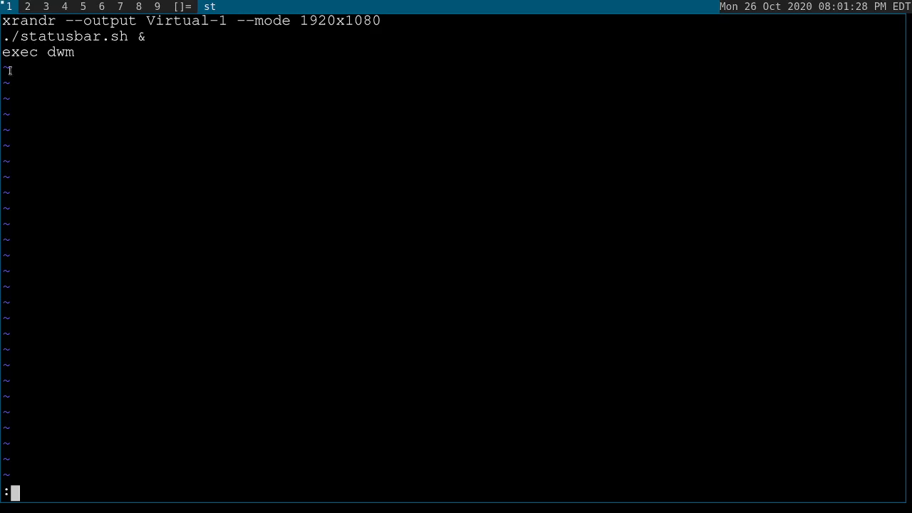
mouse_move(130, 121)
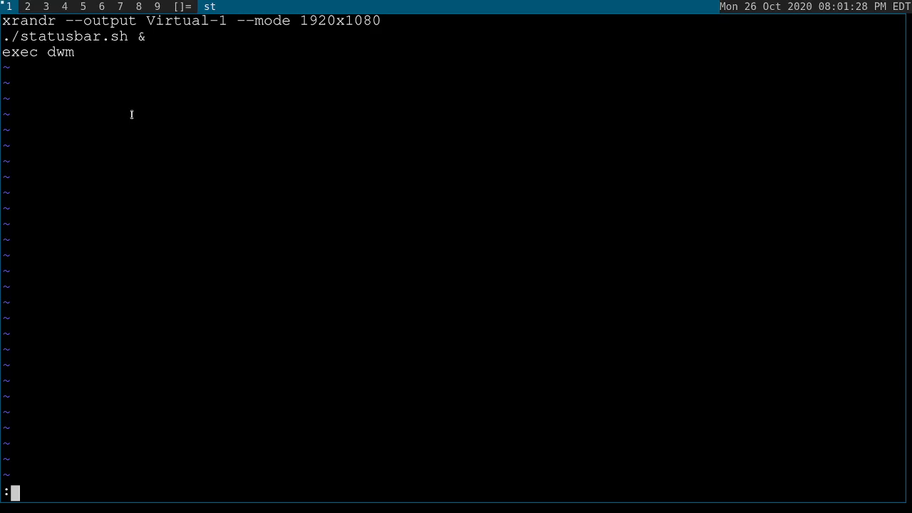
mouse_move(65, 56)
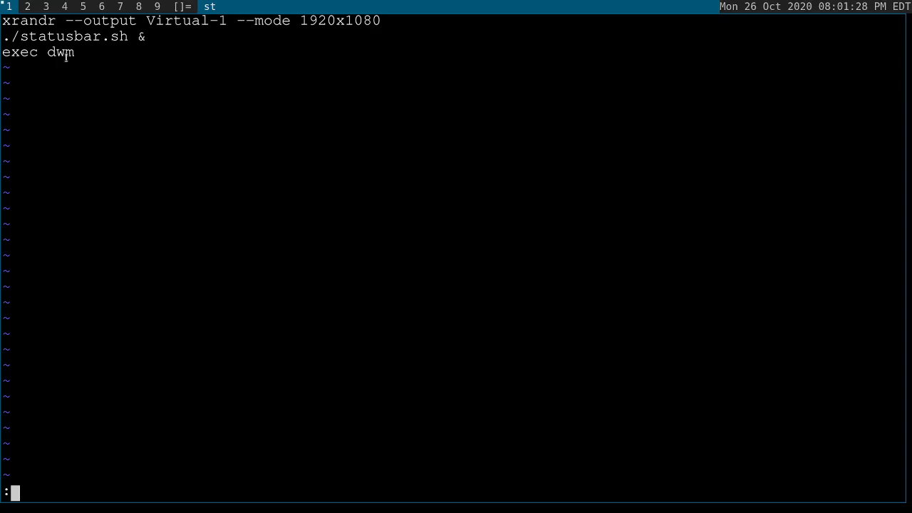
type("wq")
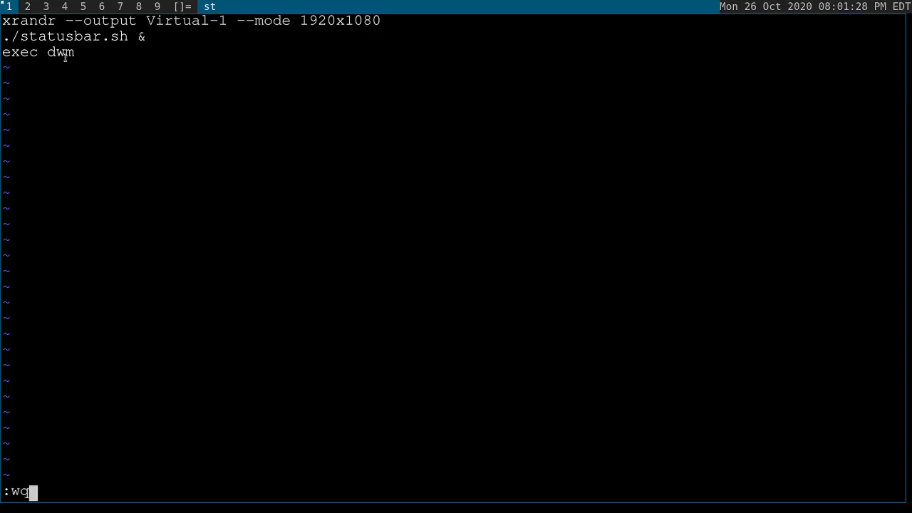
key("Return")
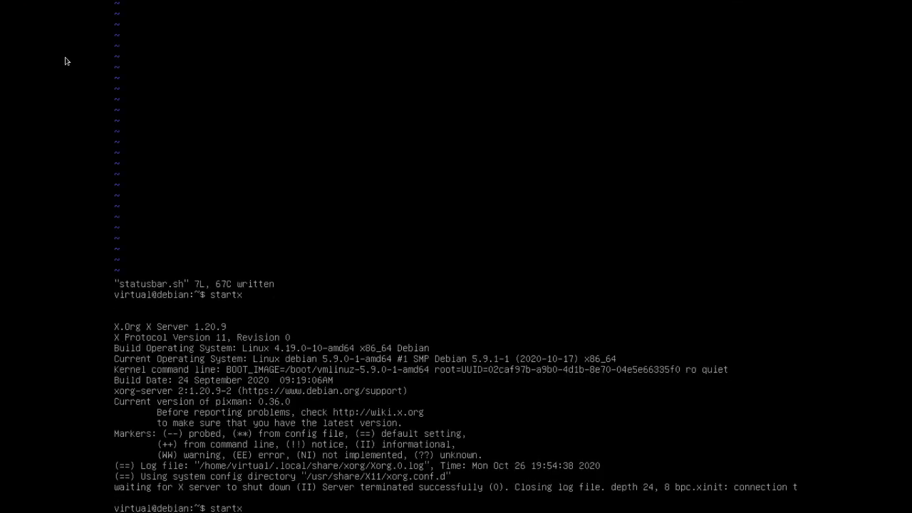
Relaunch X with startx so the dwm clock ticks by itself, reaching 08:03:35 PM
key("Return")
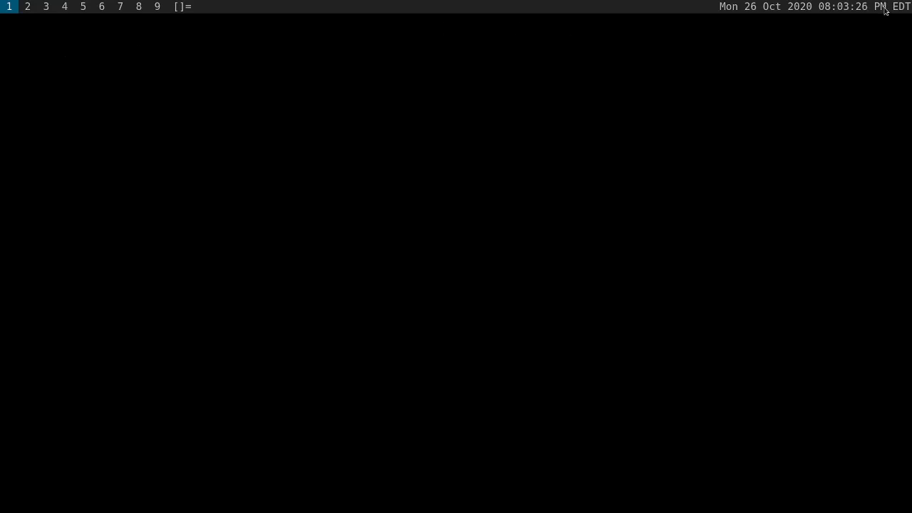
mouse_move(789, 43)
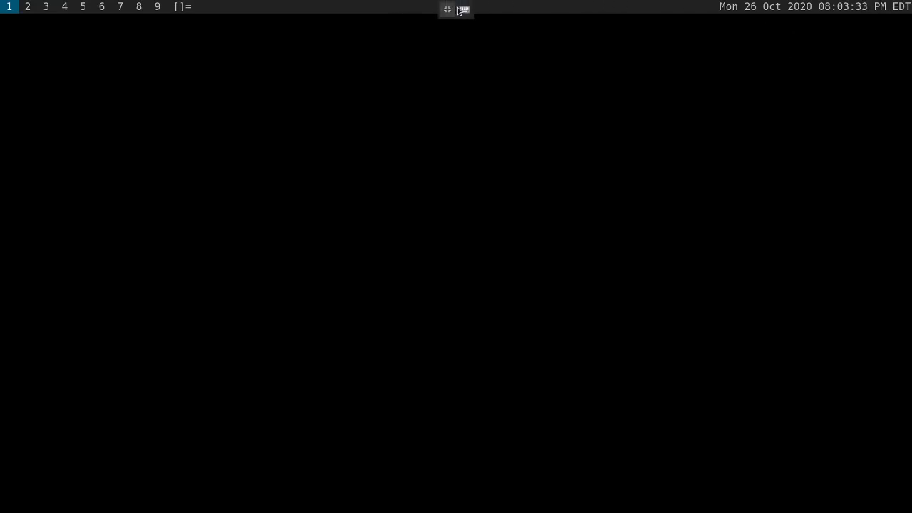
left_click(45, 6)
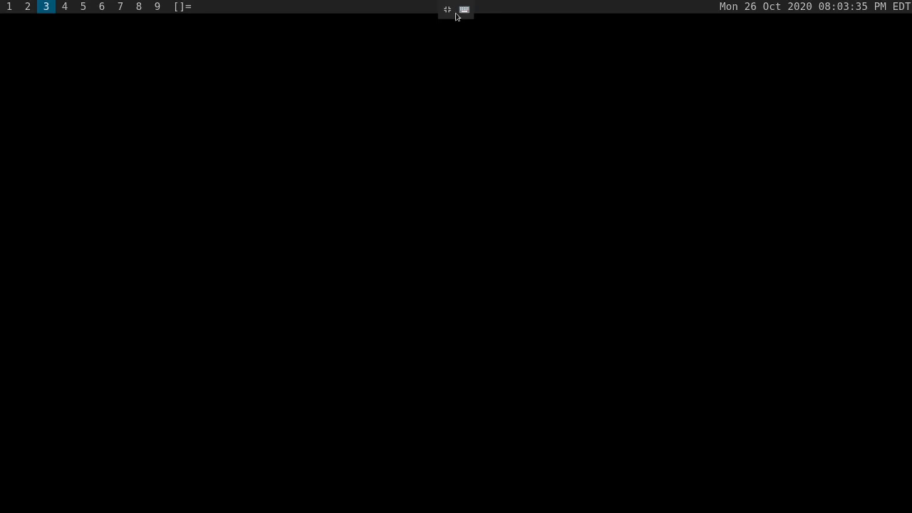